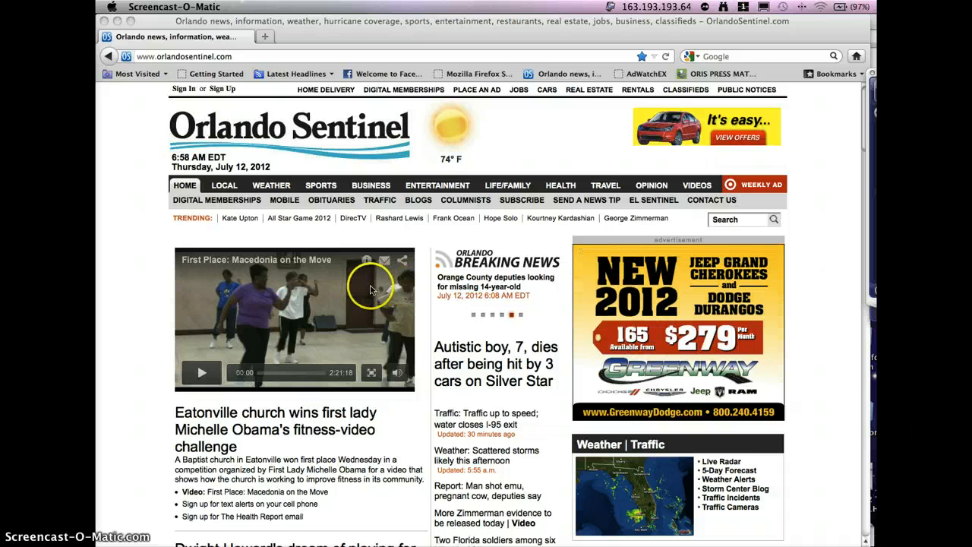
# - Replace the Orlando Sentinel homepage with the ORIS Press Matcher login page via its bookmark
pyautogui.click(606, 184)
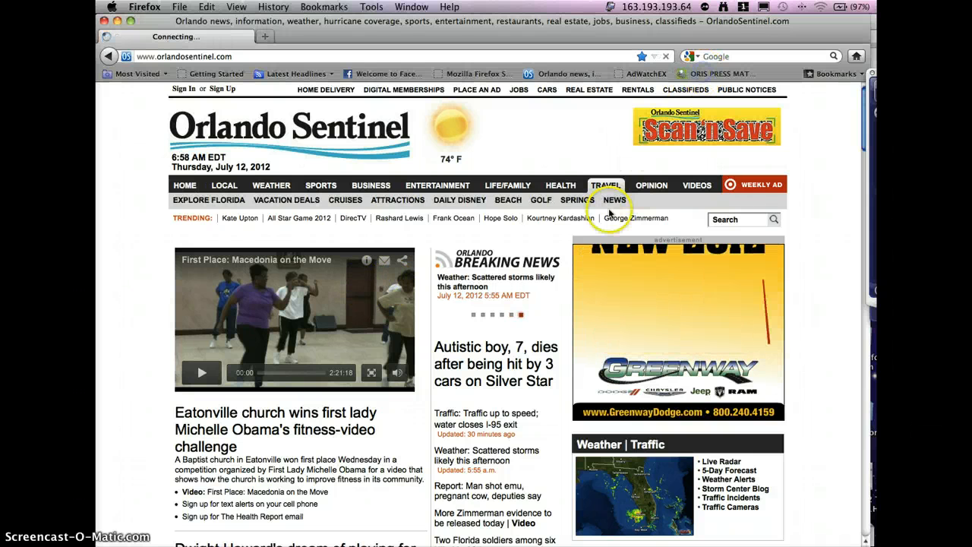
pyautogui.click(184, 184)
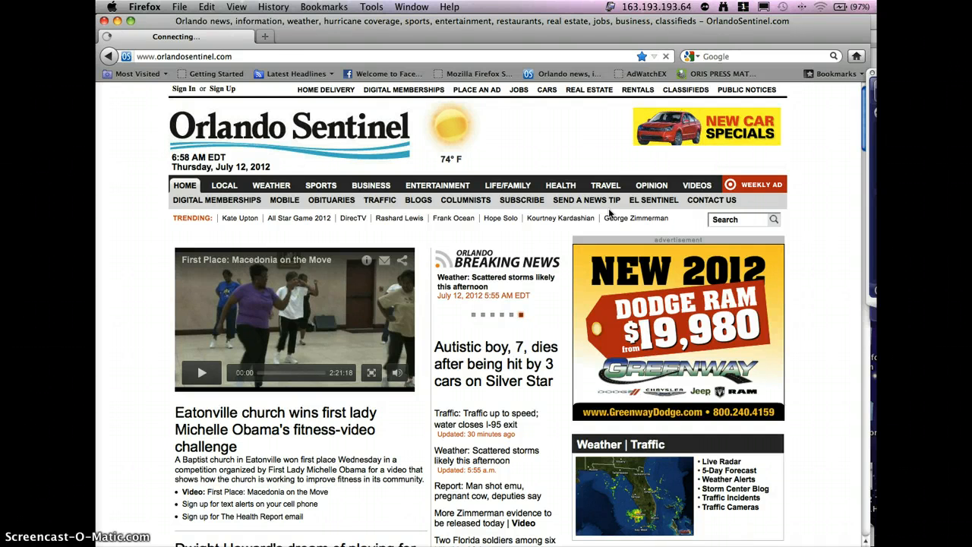
pyautogui.click(721, 74)
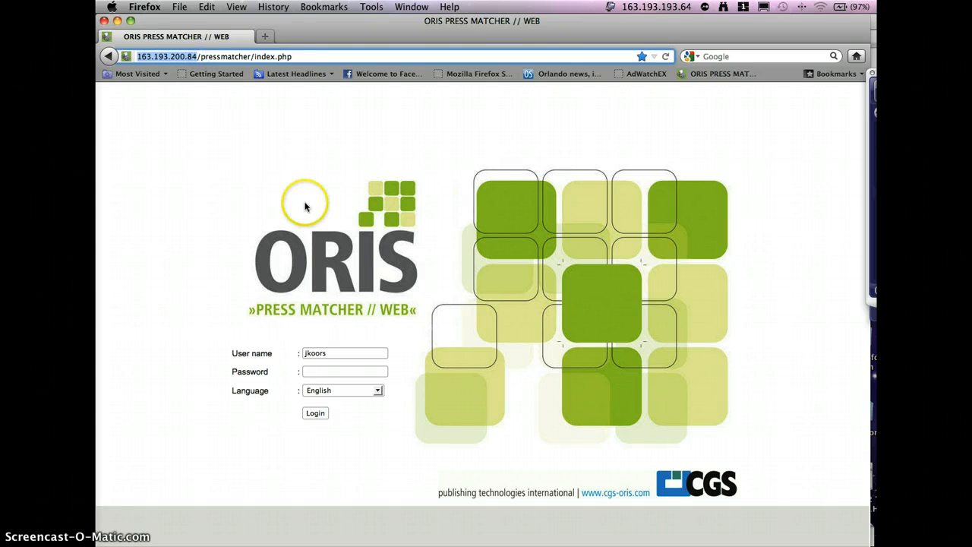
pyautogui.moveTo(353, 356)
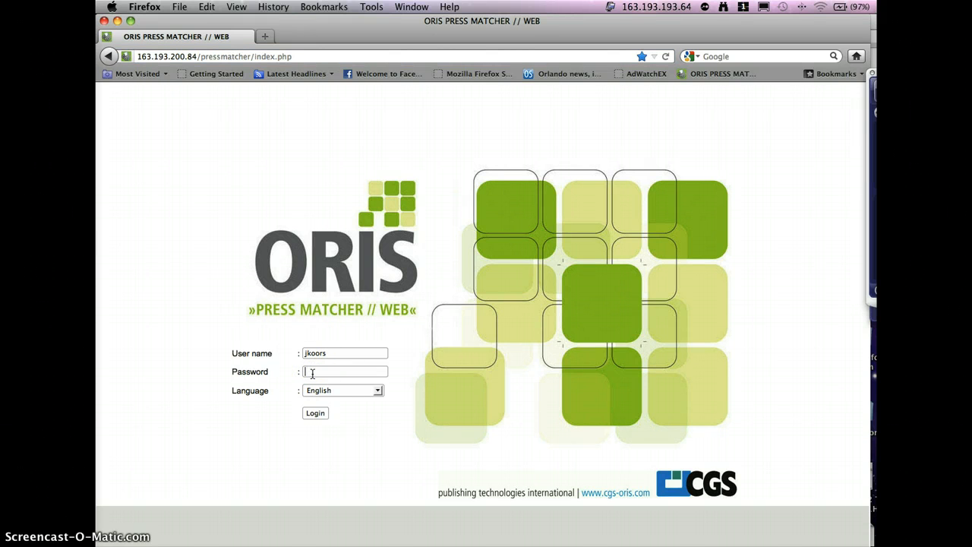
# - Enter the six-character password beneath the prefilled user name
pyautogui.write('••••••')
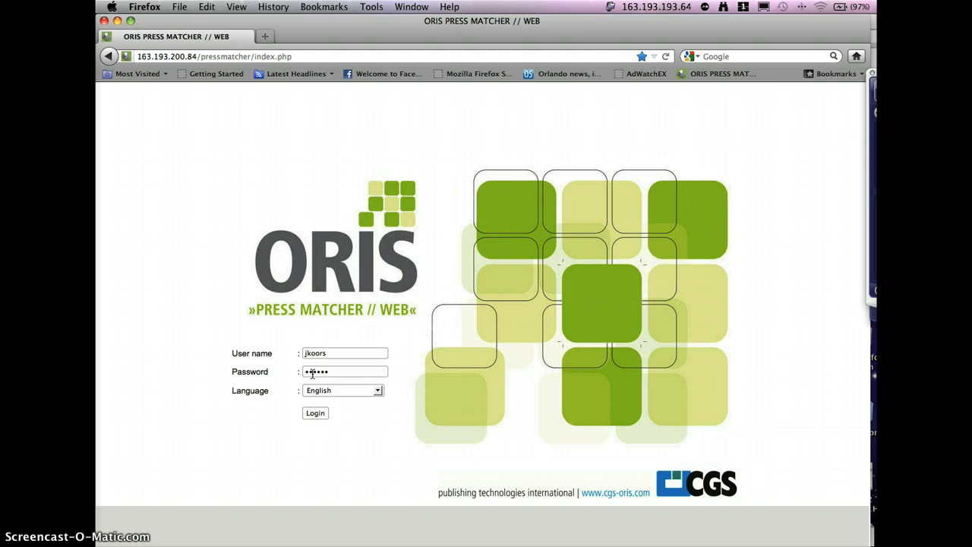
# - Log in, expand Xerox 700 in Queues, and select the GRACOL-13x19 queue
pyautogui.click(314, 413)
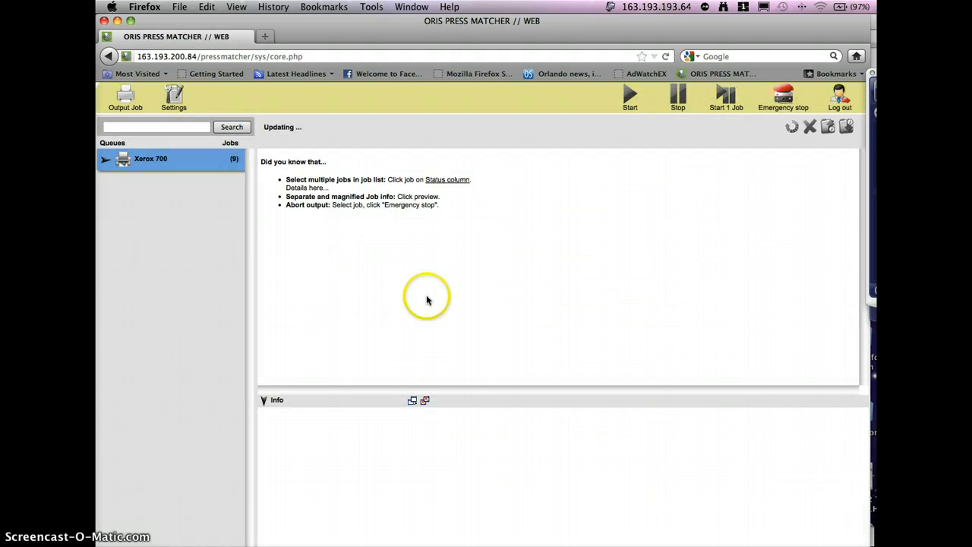
pyautogui.moveTo(401, 300)
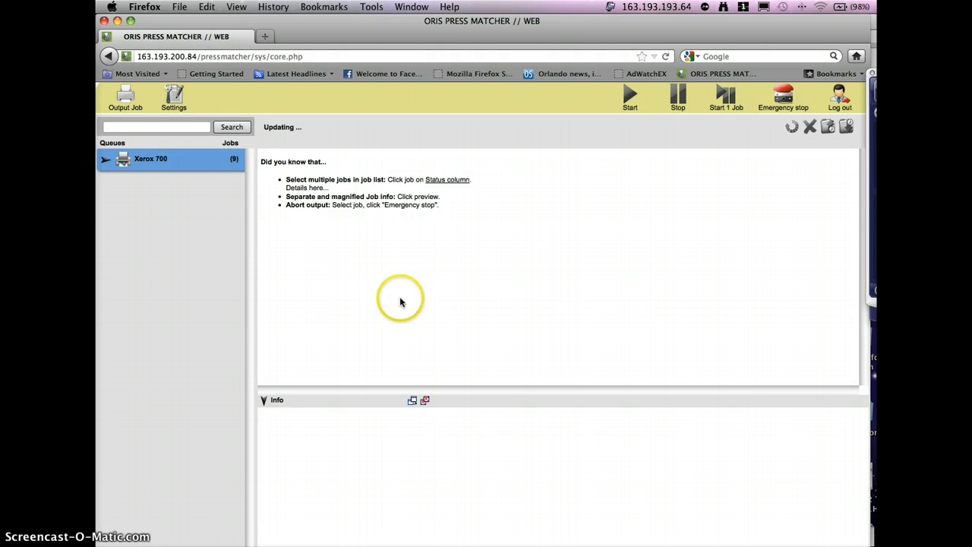
pyautogui.click(123, 159)
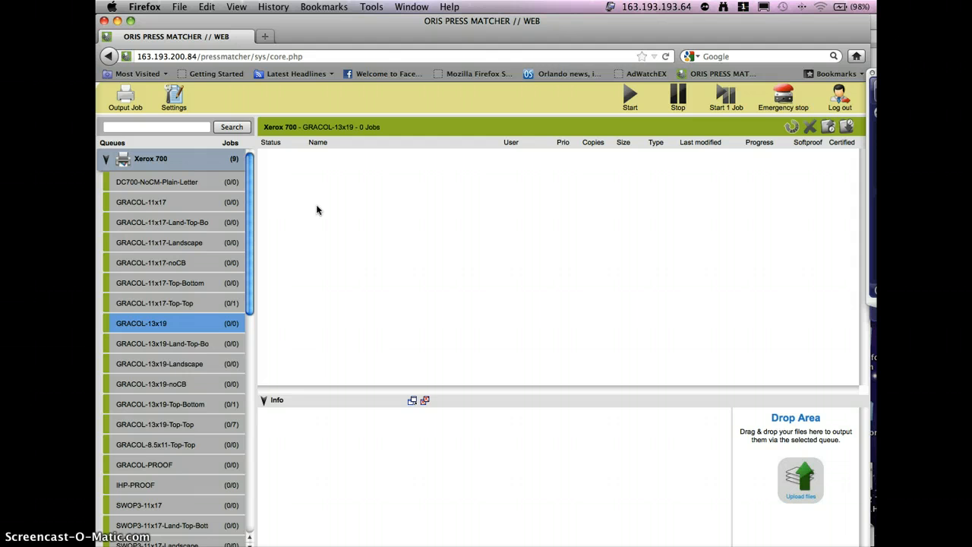
pyautogui.moveTo(273, 259)
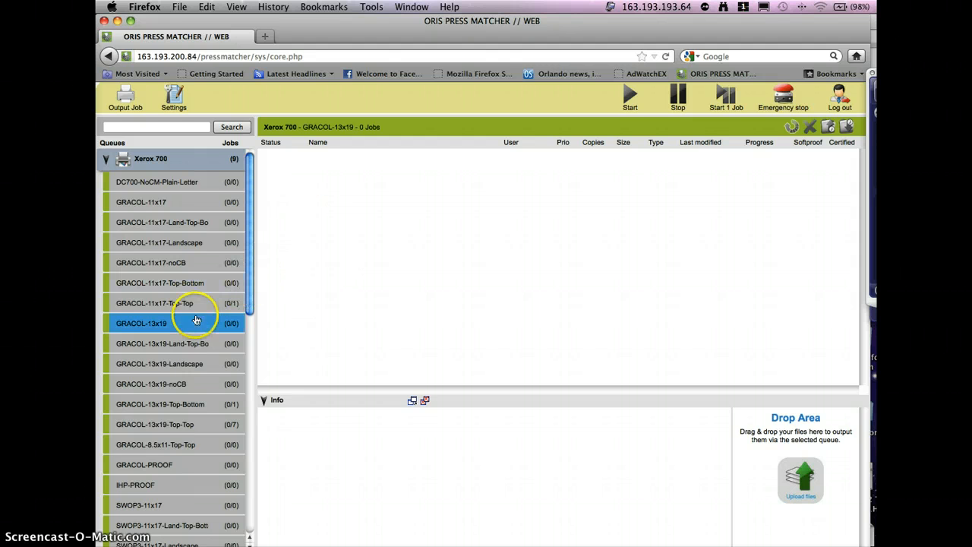
pyautogui.moveTo(159, 334)
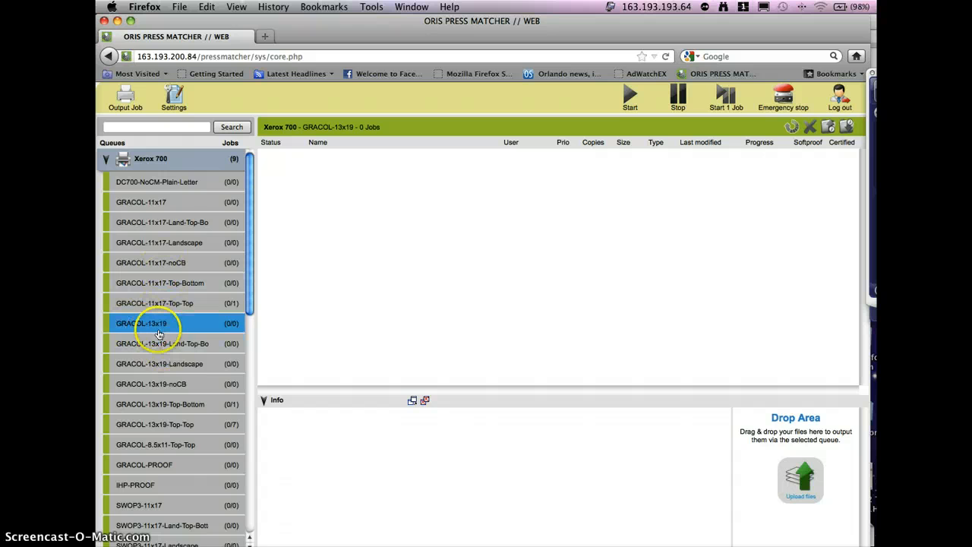
pyautogui.moveTo(156, 328)
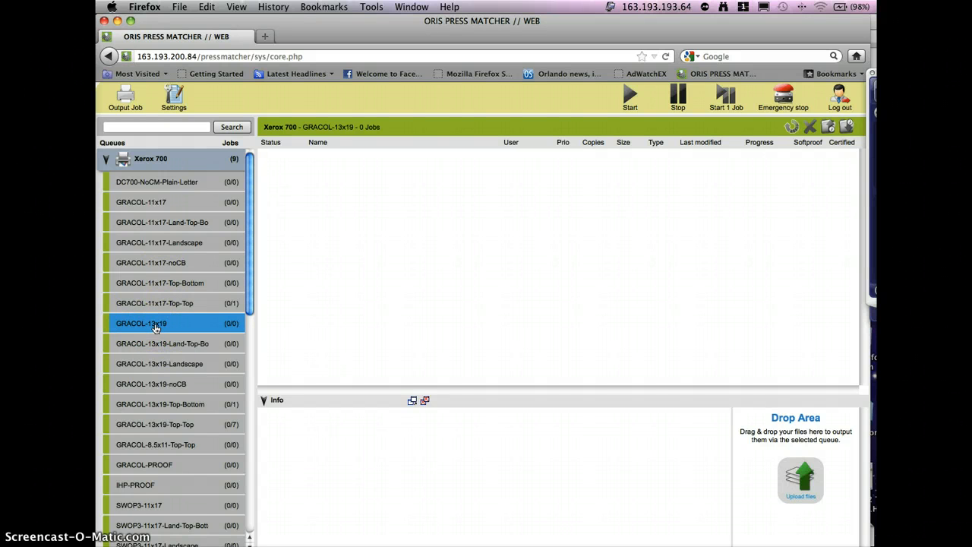
pyautogui.moveTo(727, 425)
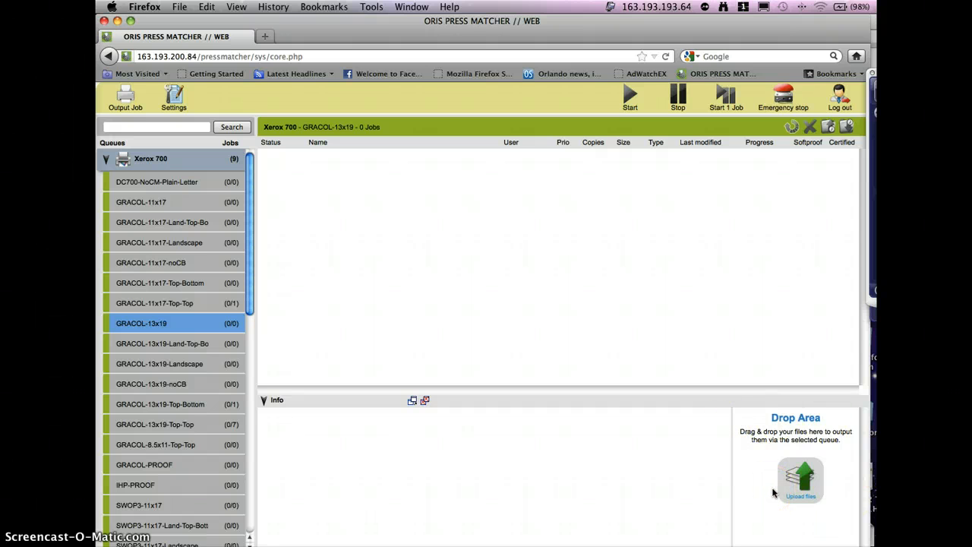
pyautogui.click(150, 262)
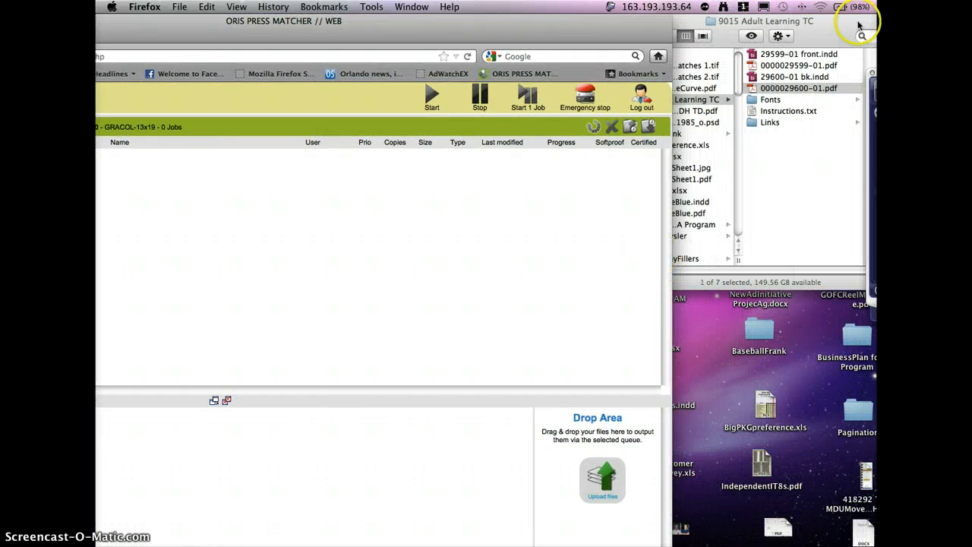
pyautogui.moveTo(705, 440)
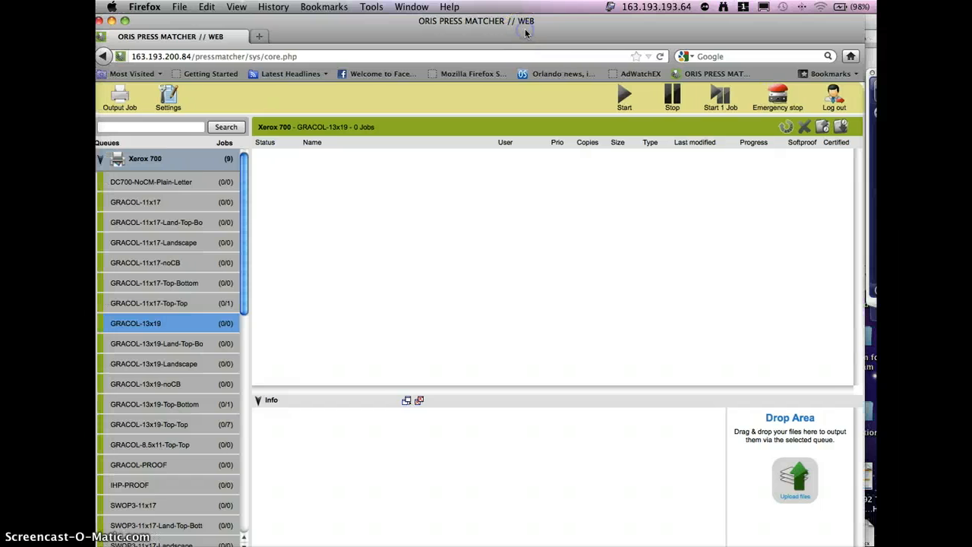
pyautogui.moveTo(521, 38)
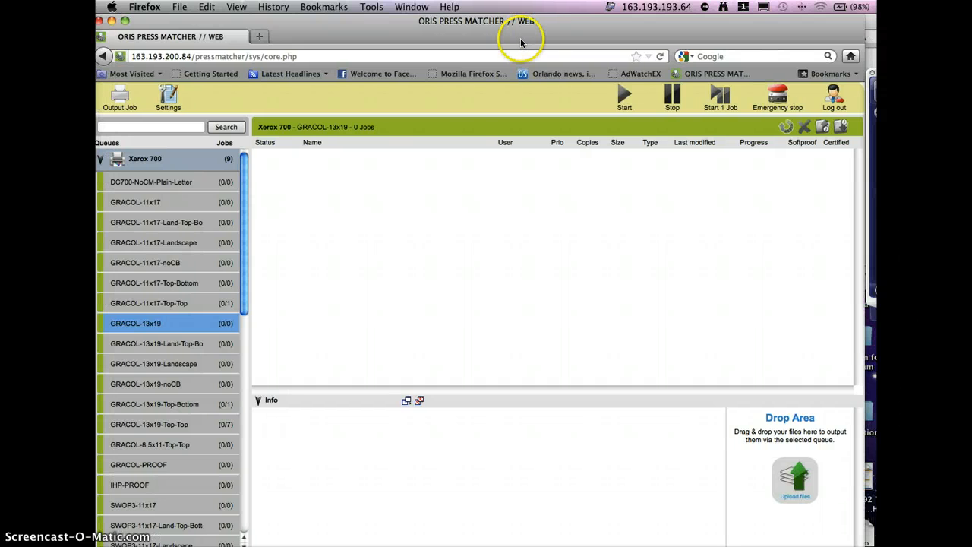
pyautogui.moveTo(841, 467)
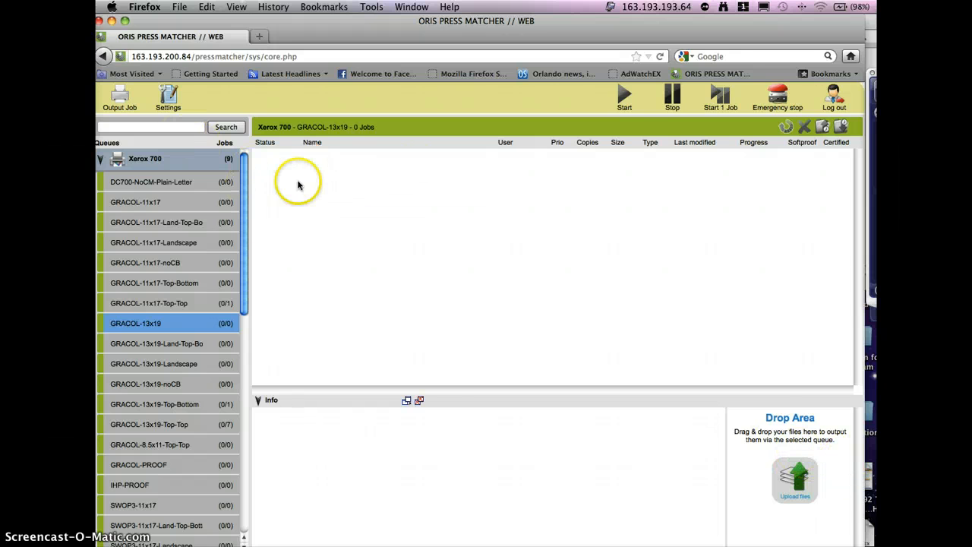
pyautogui.moveTo(328, 198)
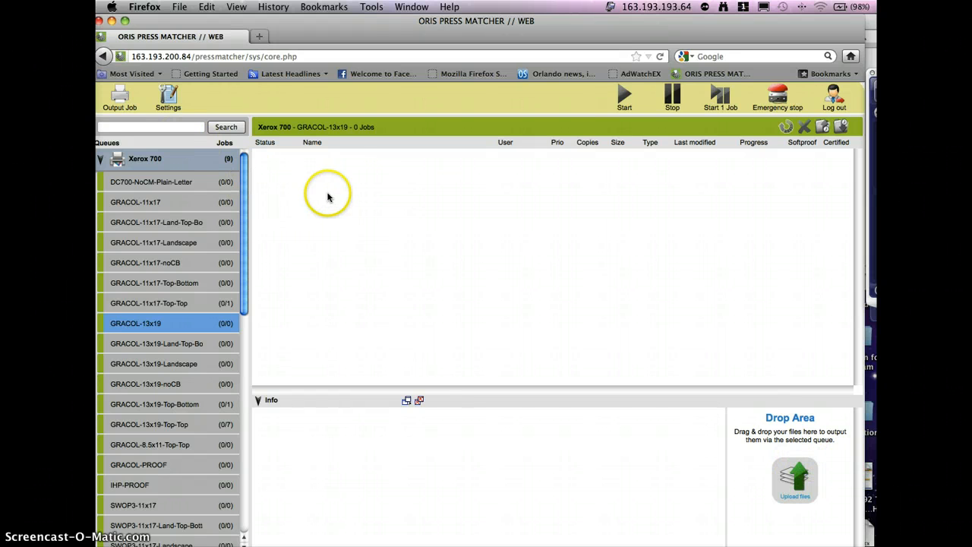
pyautogui.moveTo(302, 173)
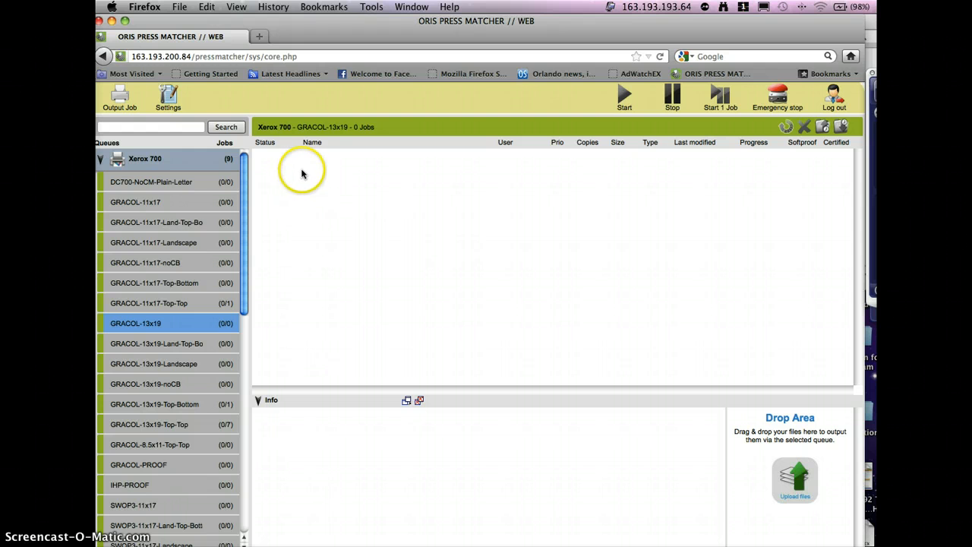
pyautogui.moveTo(405, 237)
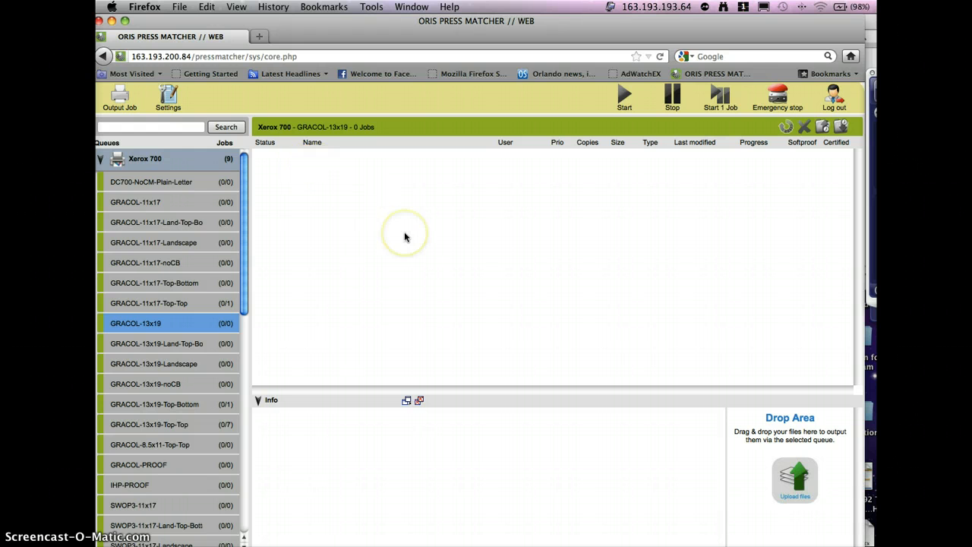
pyautogui.moveTo(408, 237)
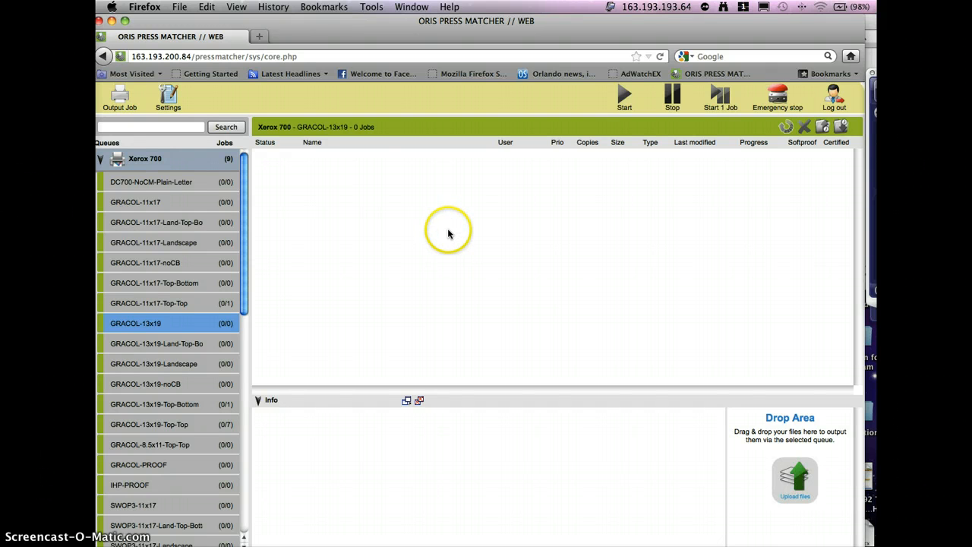
pyautogui.moveTo(378, 207)
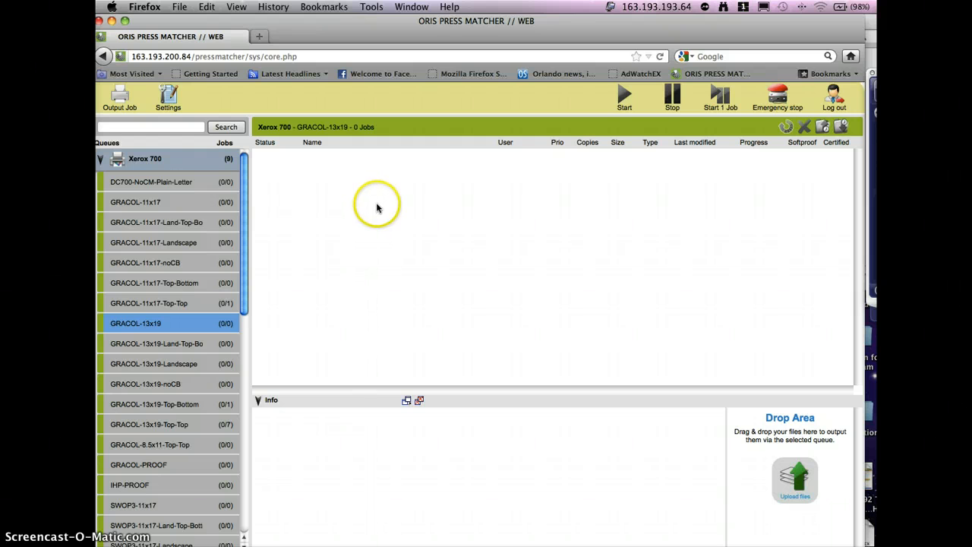
pyautogui.moveTo(424, 208)
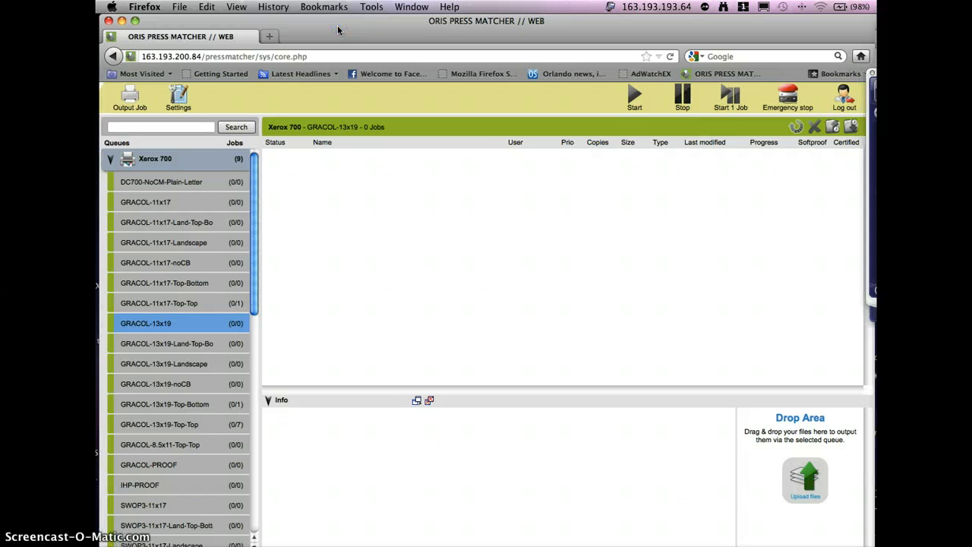
pyautogui.moveTo(444, 193)
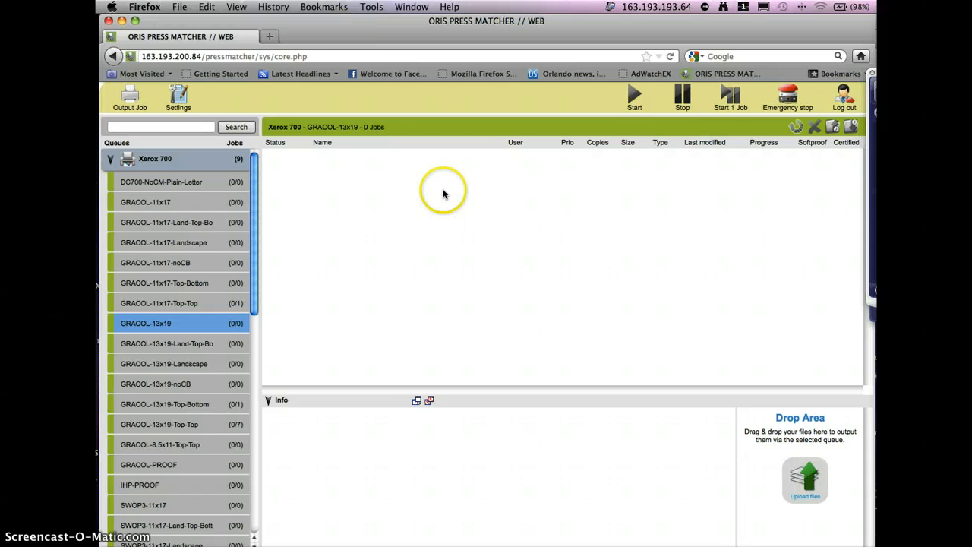
pyautogui.moveTo(499, 251)
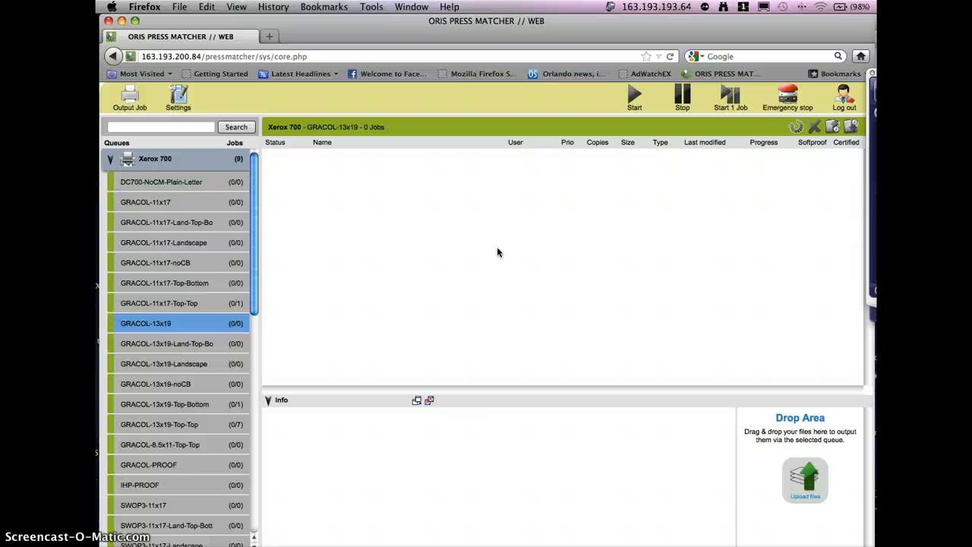
pyautogui.moveTo(458, 262)
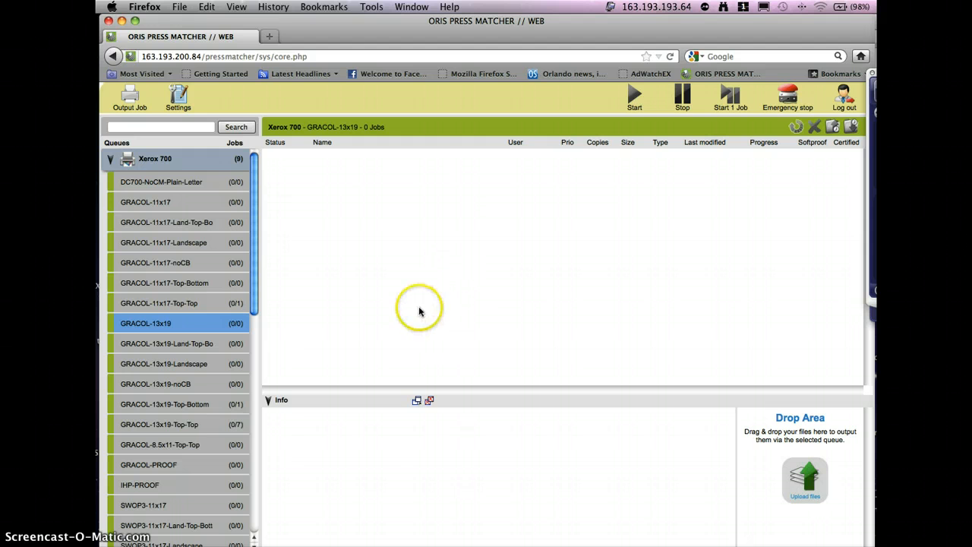
pyautogui.moveTo(448, 503)
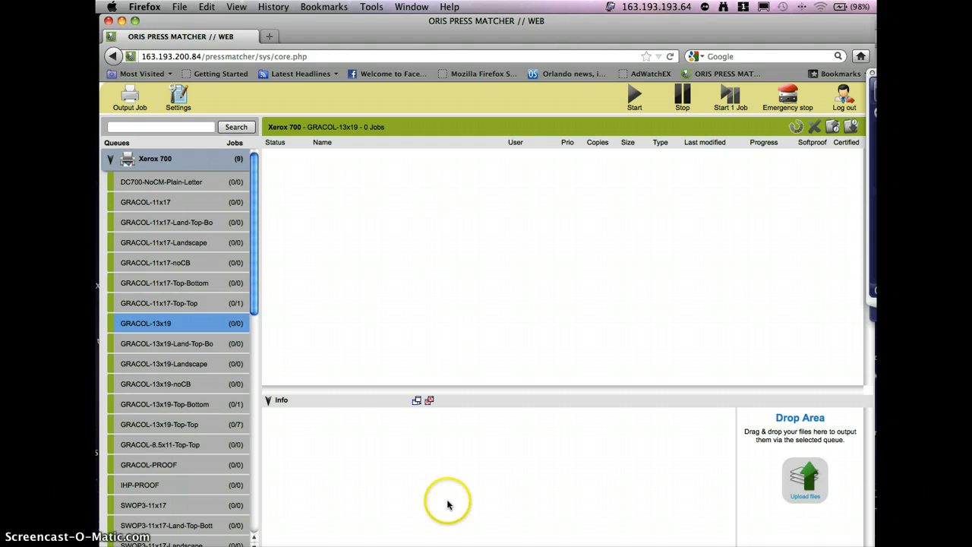
pyautogui.moveTo(395, 535)
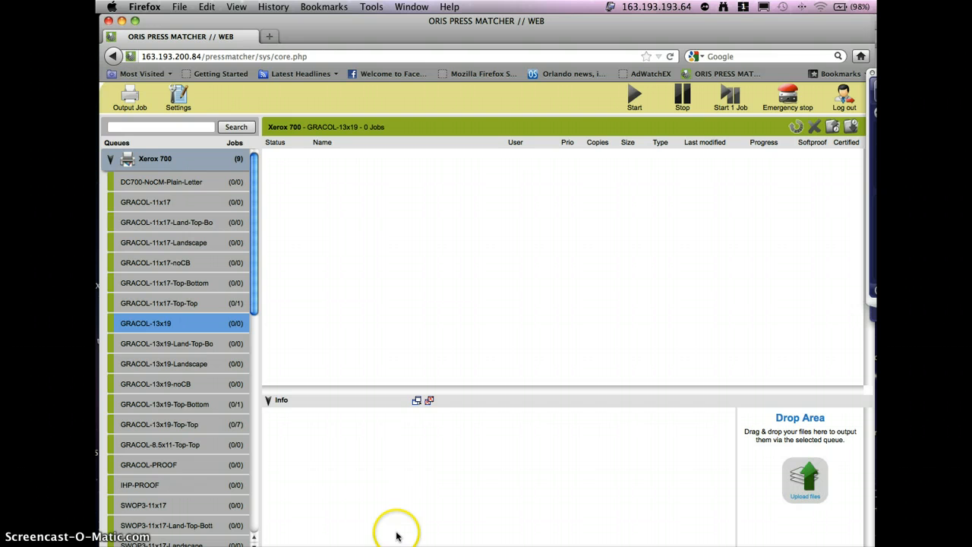
pyautogui.moveTo(401, 524)
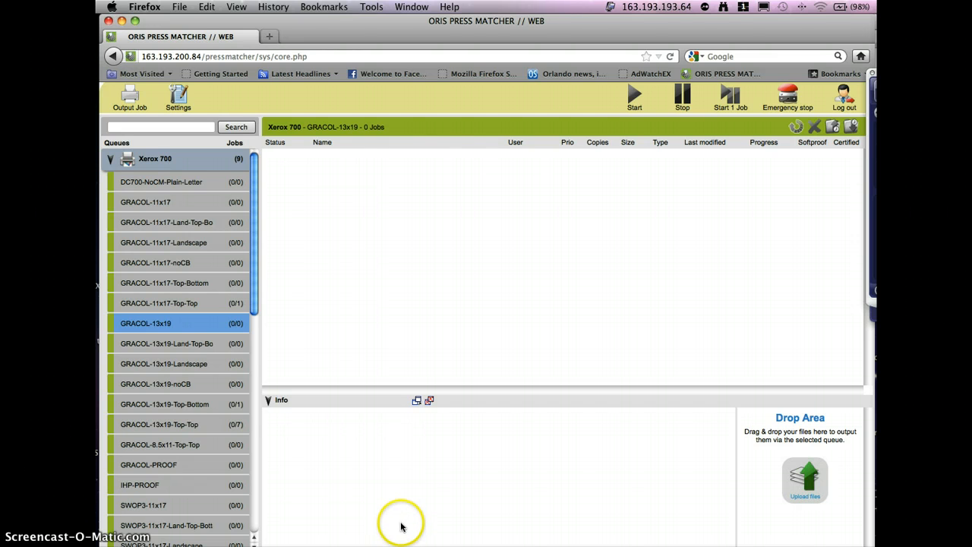